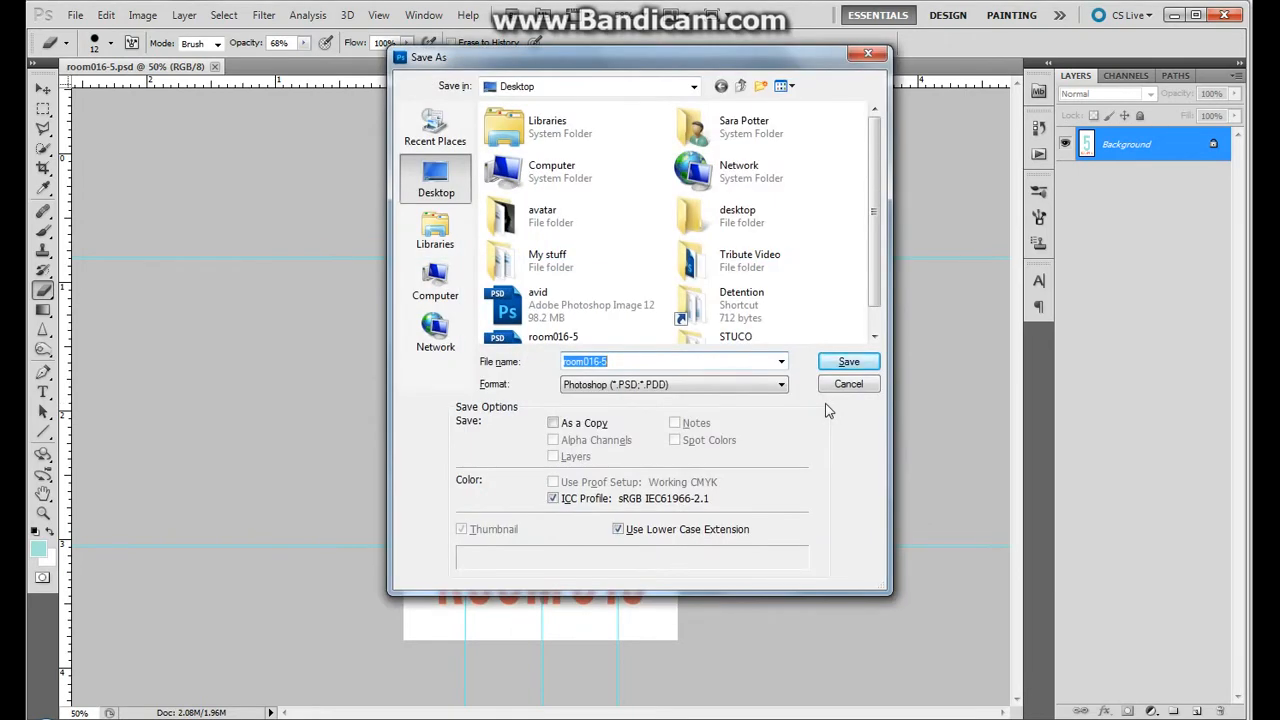
Cancel the Save As dialog and bring up the File menu to start over.
left_click(848, 360)
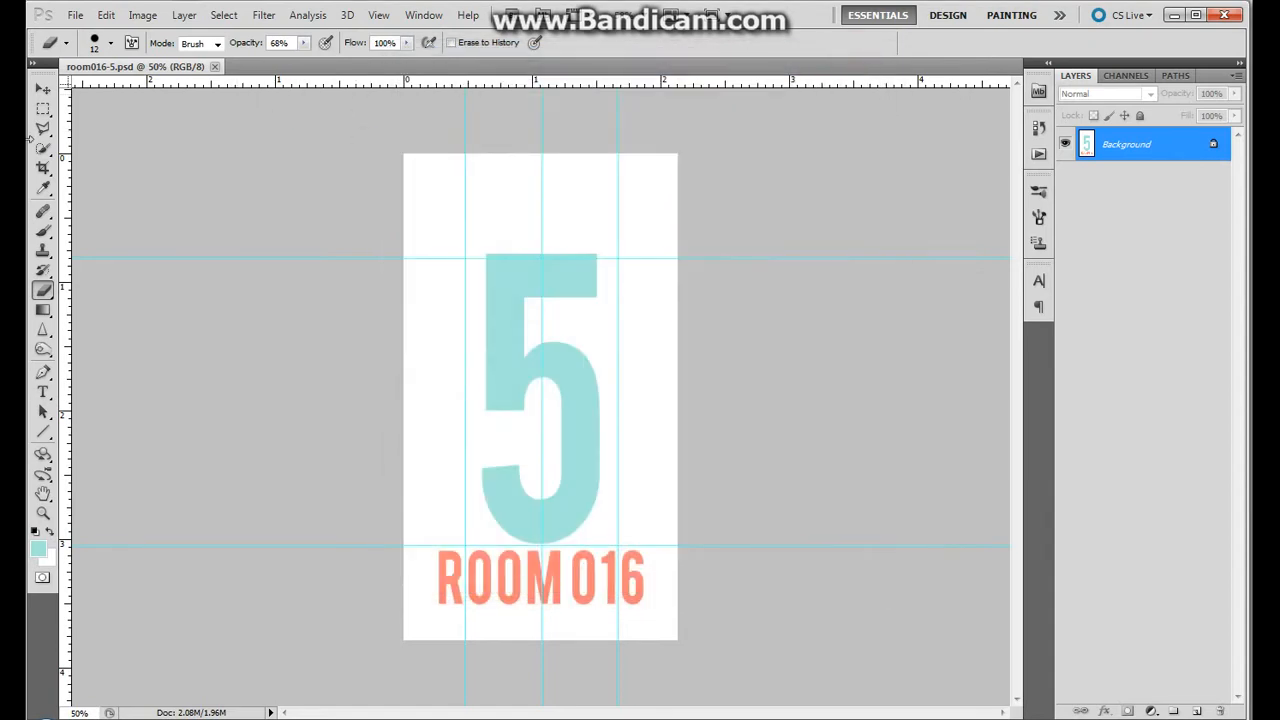
left_click(76, 14)
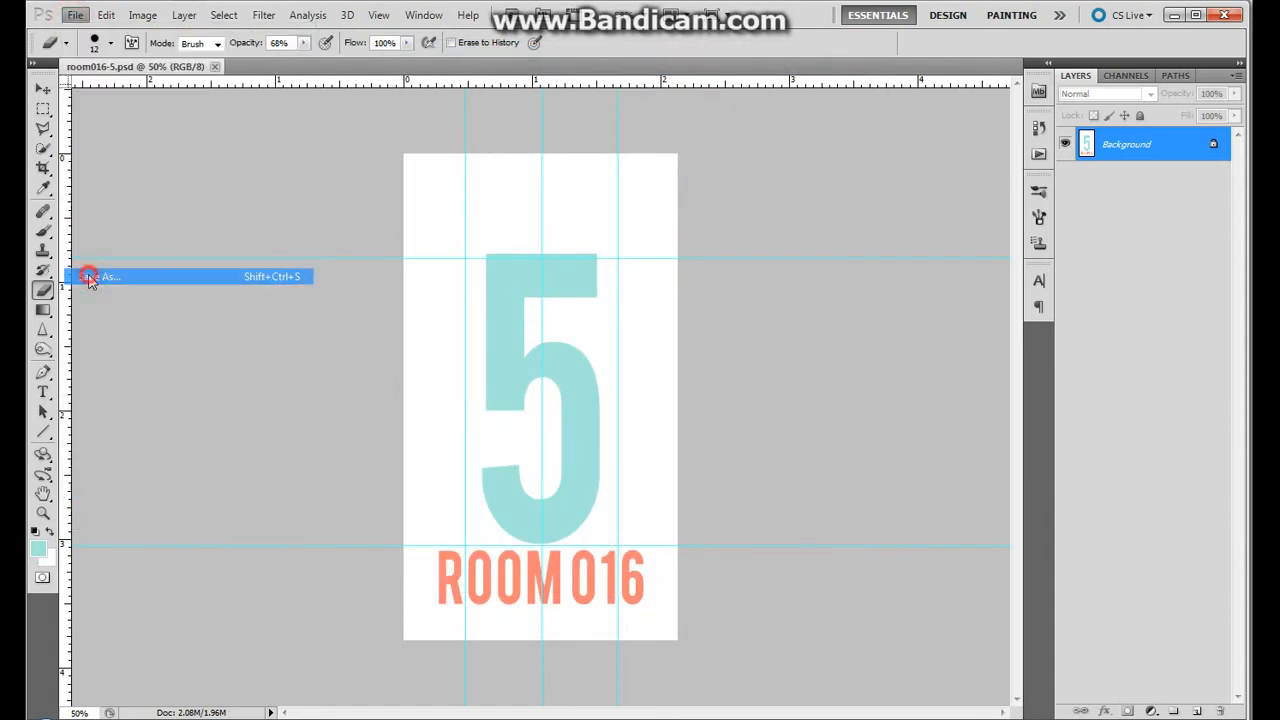
Start Save As for the ROOM016 design with the Desktop as destination.
left_click(110, 276)
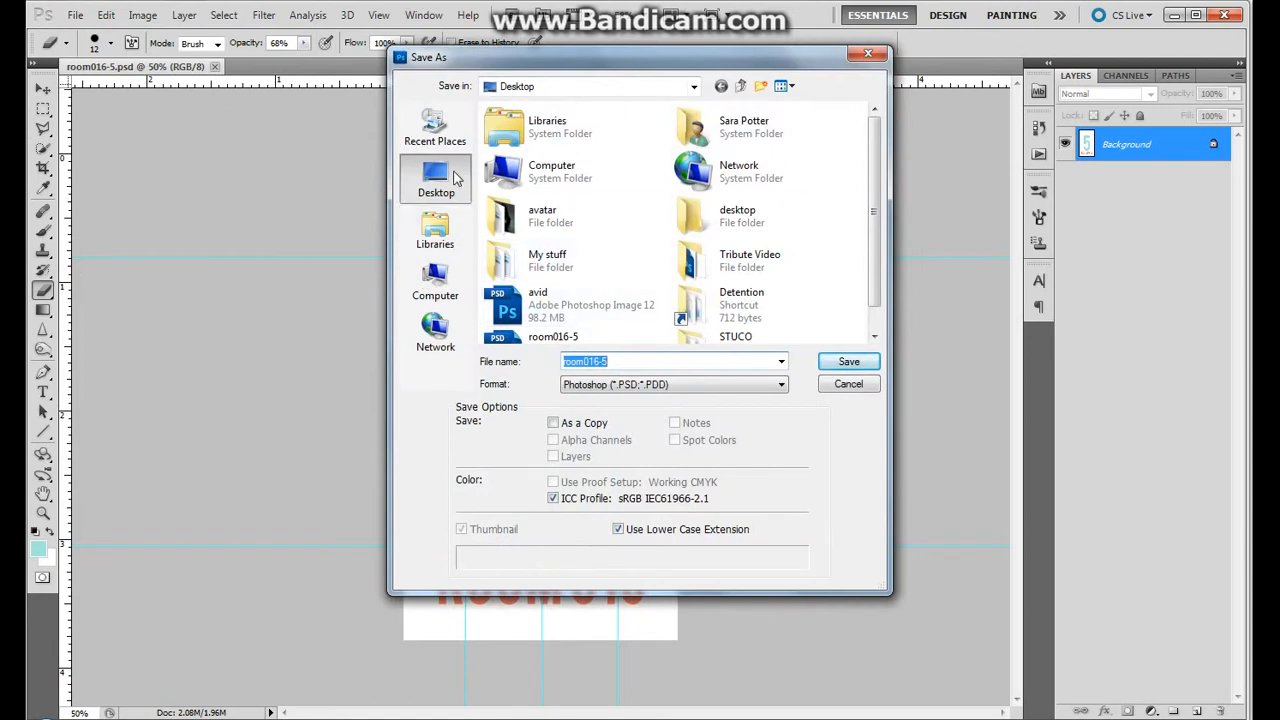
mouse_move(436, 180)
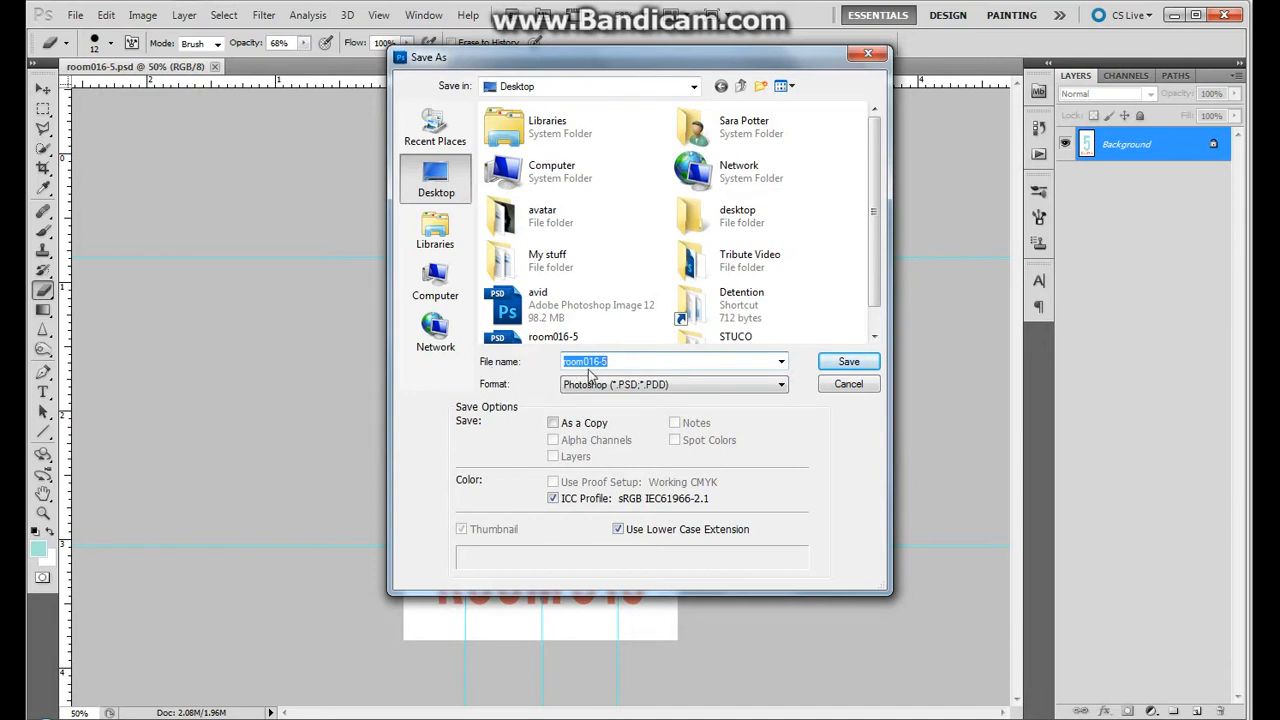
mouse_move(604, 374)
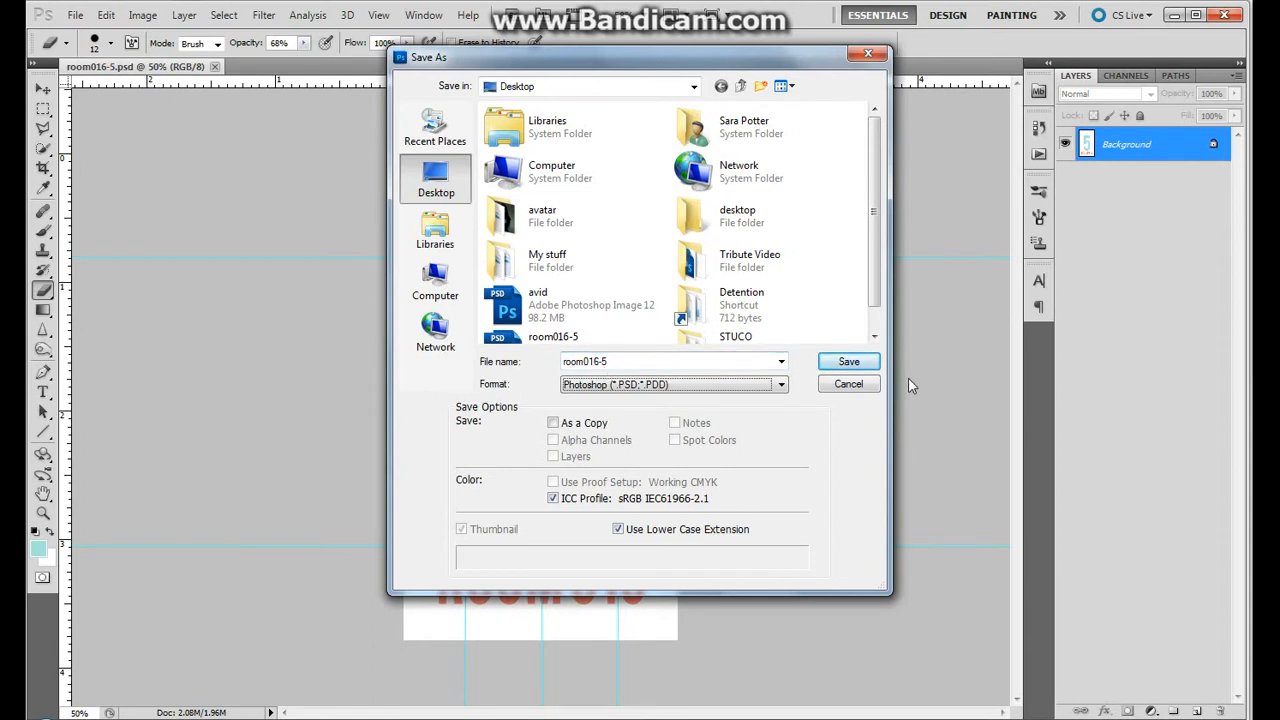
mouse_move(504, 418)
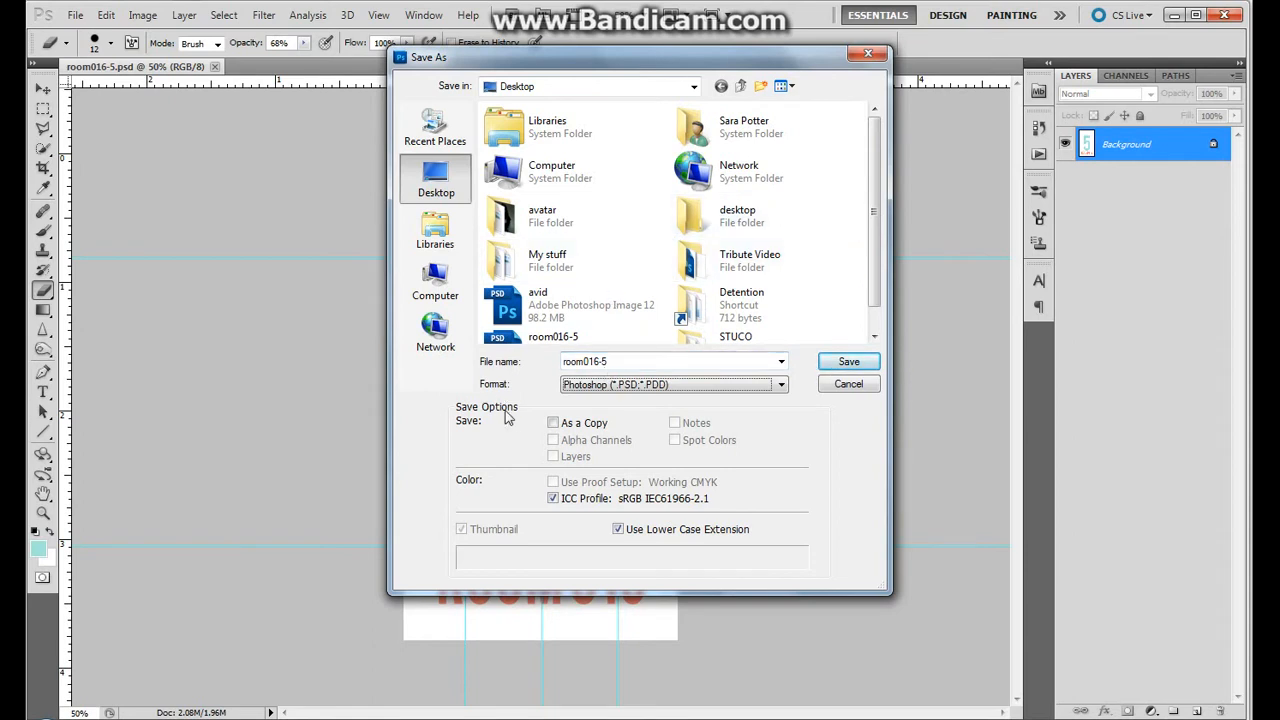
Choose JPEG as the save format, making the file room016-5.jpg.
left_click(672, 384)
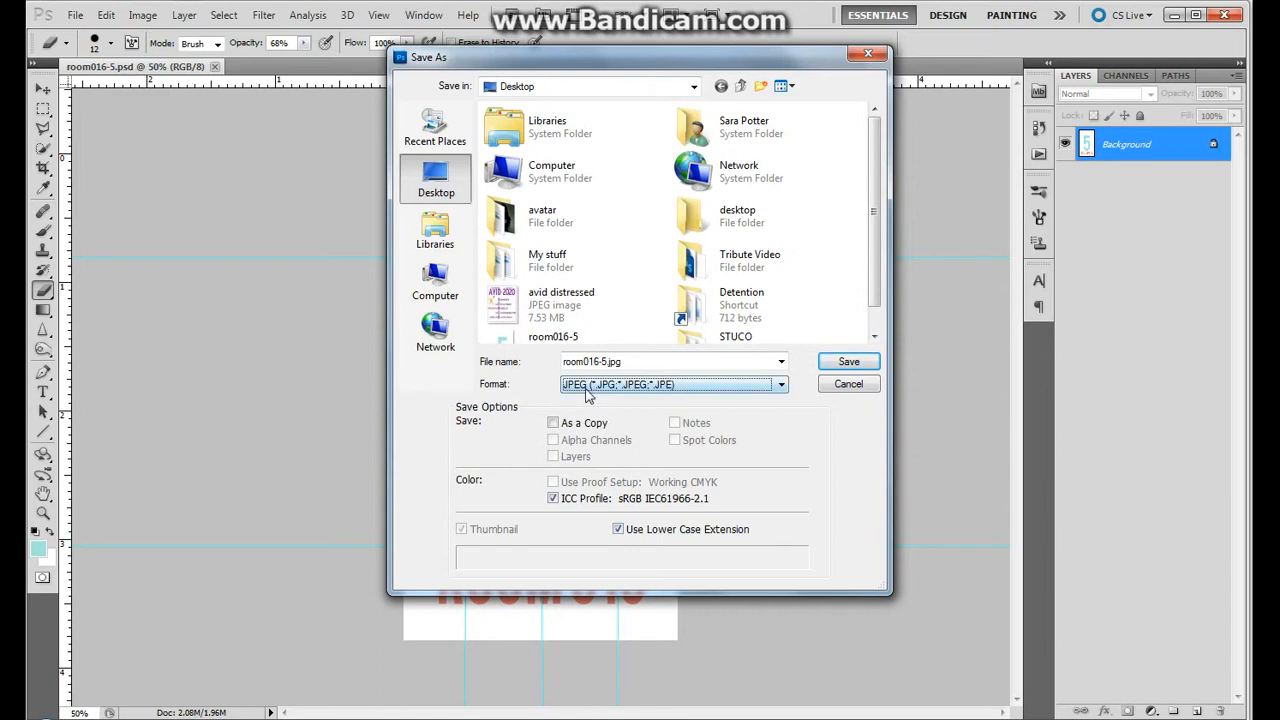
mouse_move(596, 396)
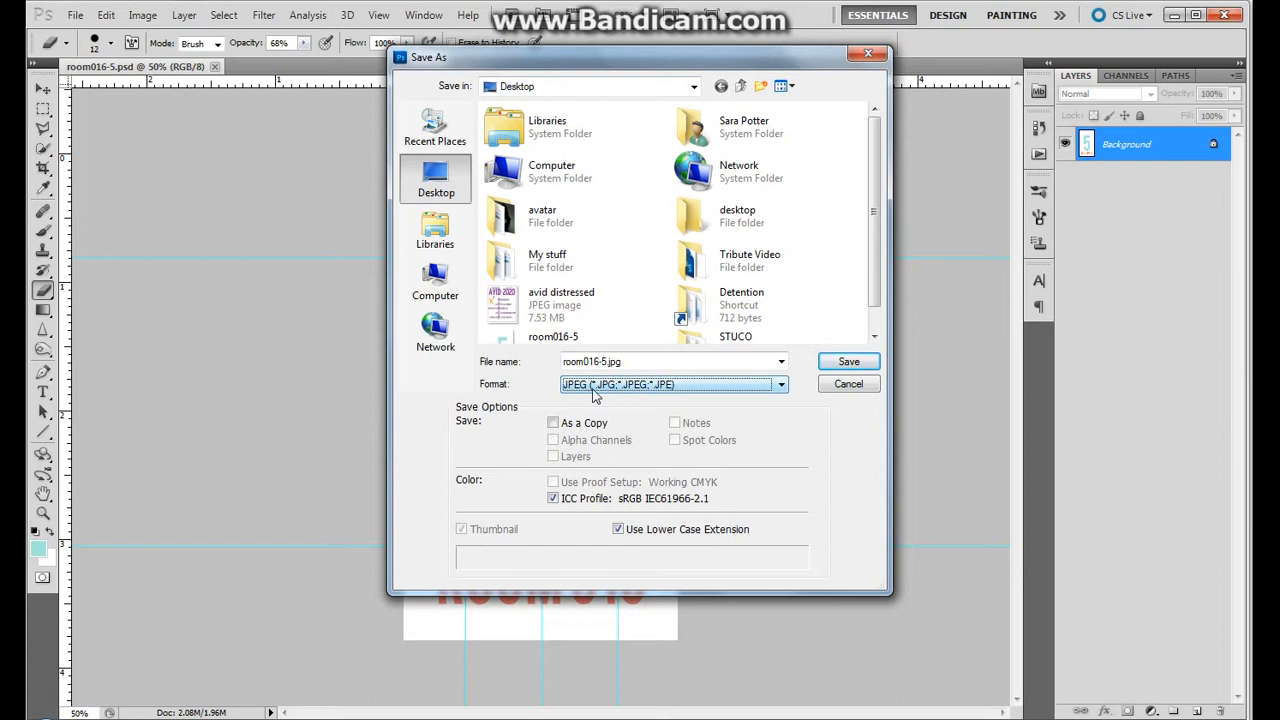
left_click(780, 384)
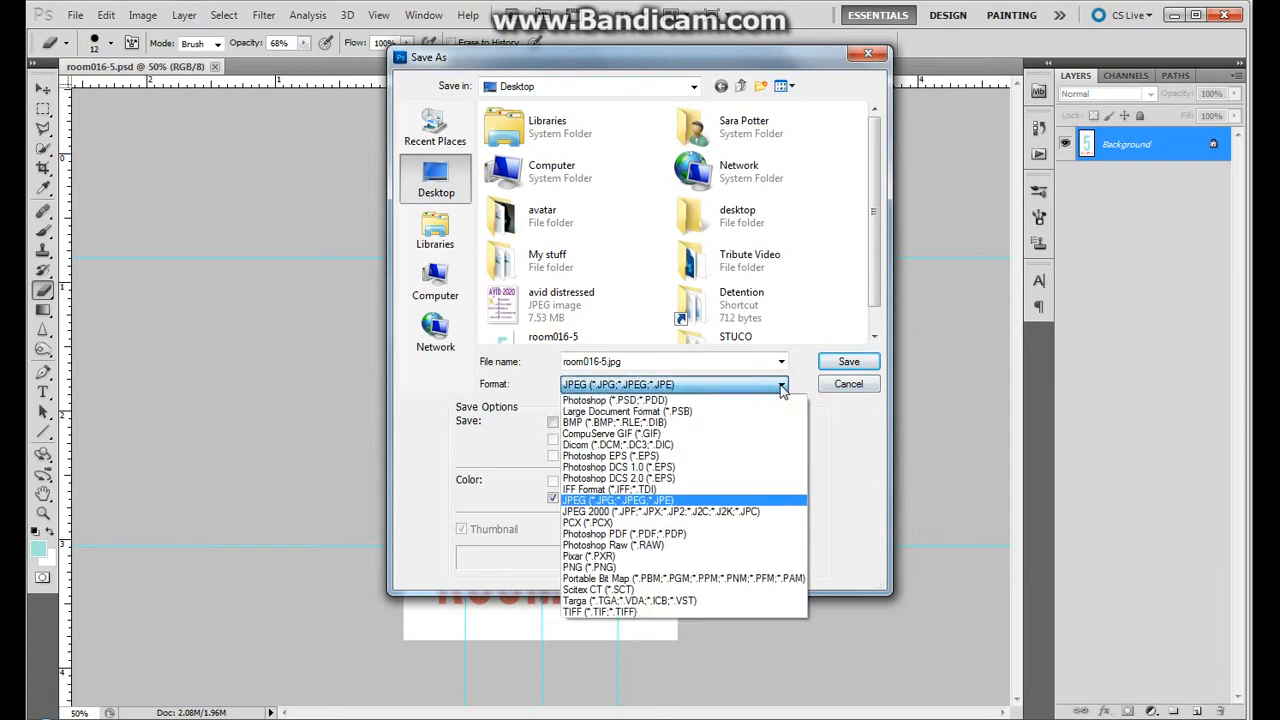
mouse_move(772, 400)
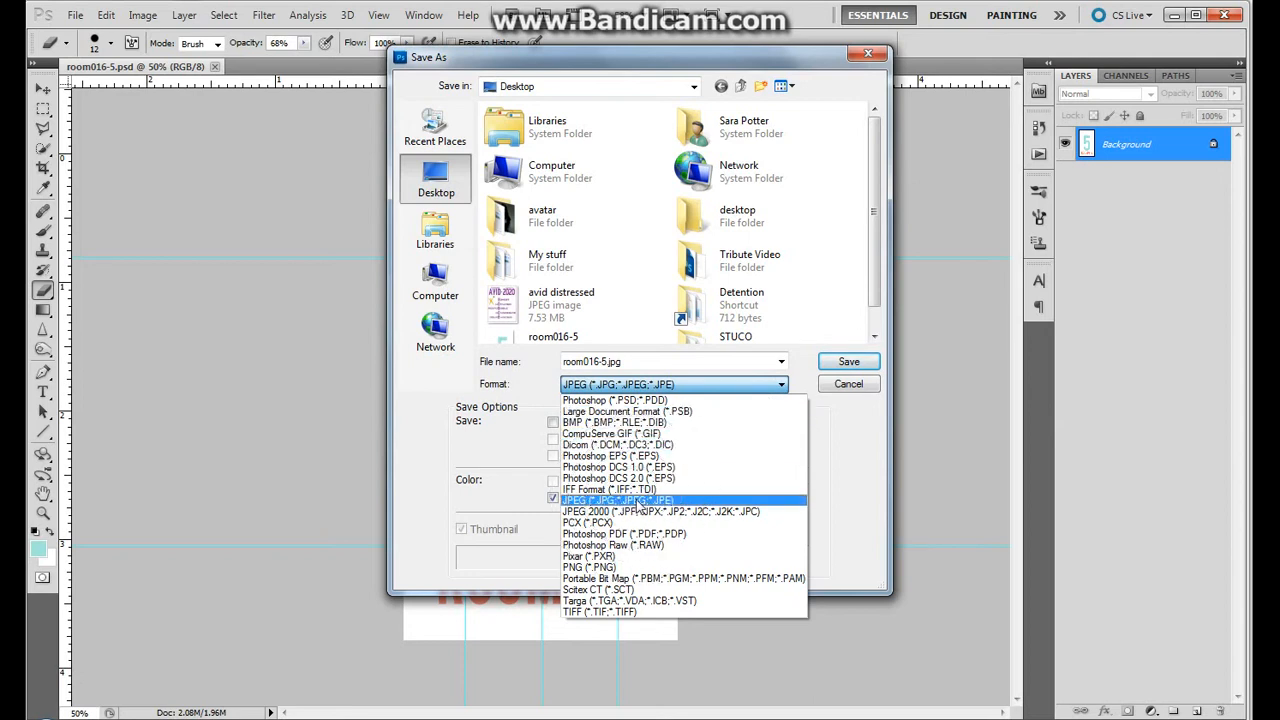
left_click(616, 500)
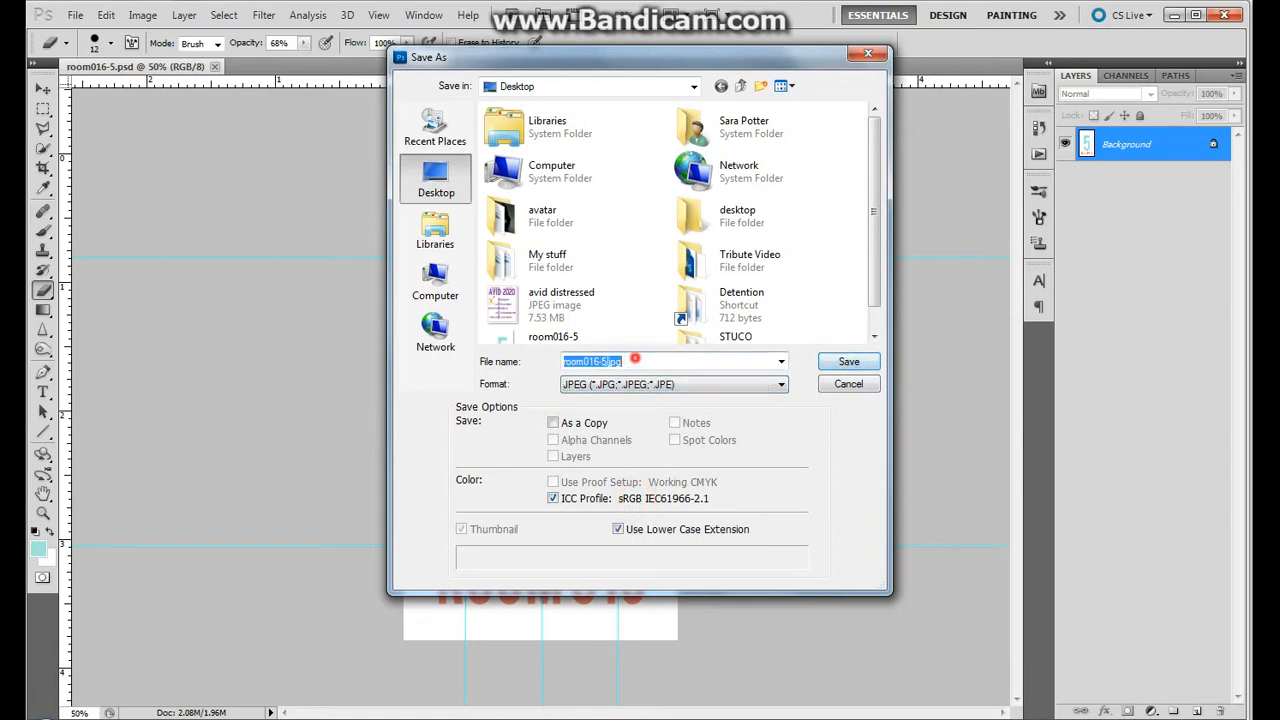
Name the JPEG file 'sara wallpaper'.
type("s")
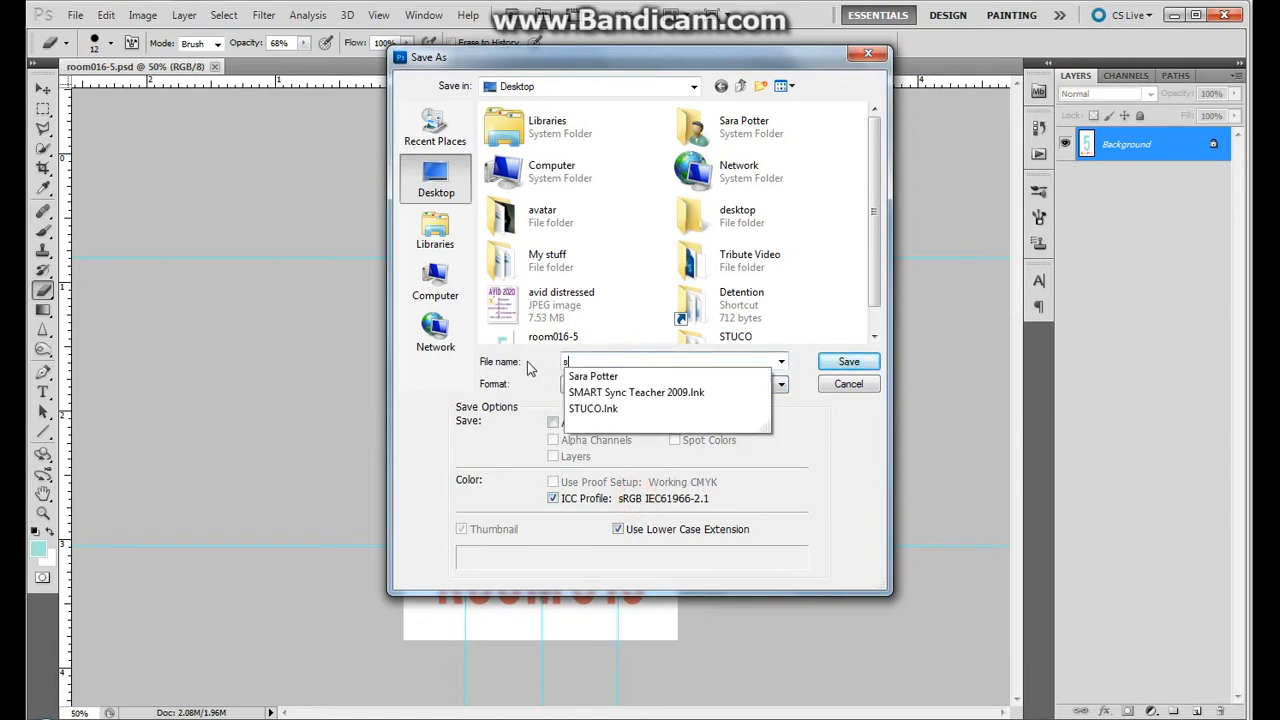
type("ara wall")
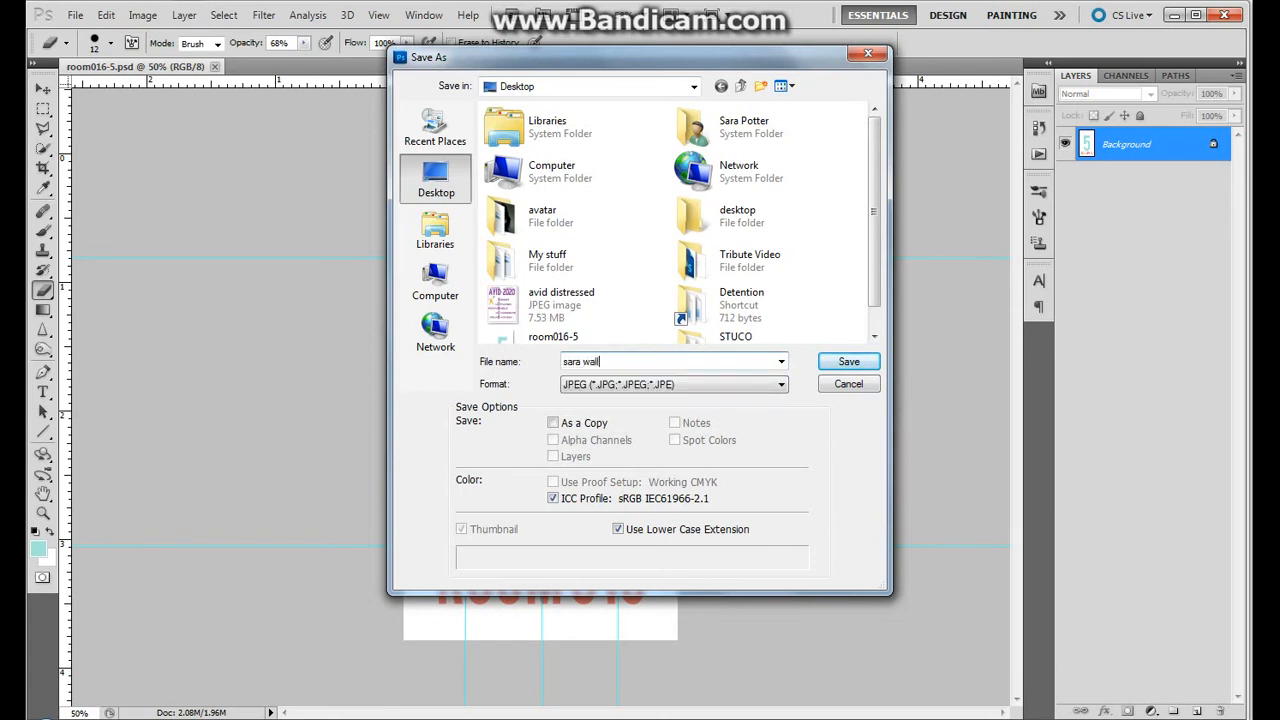
type("paper")
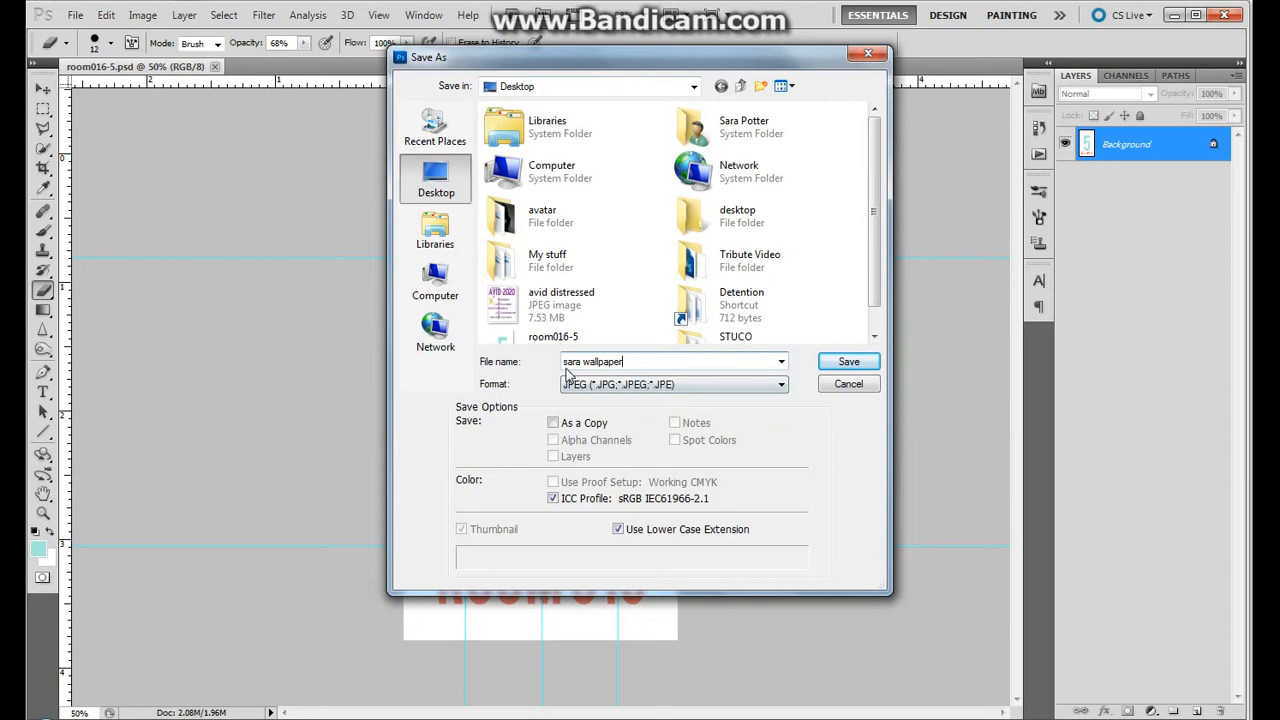
mouse_move(616, 410)
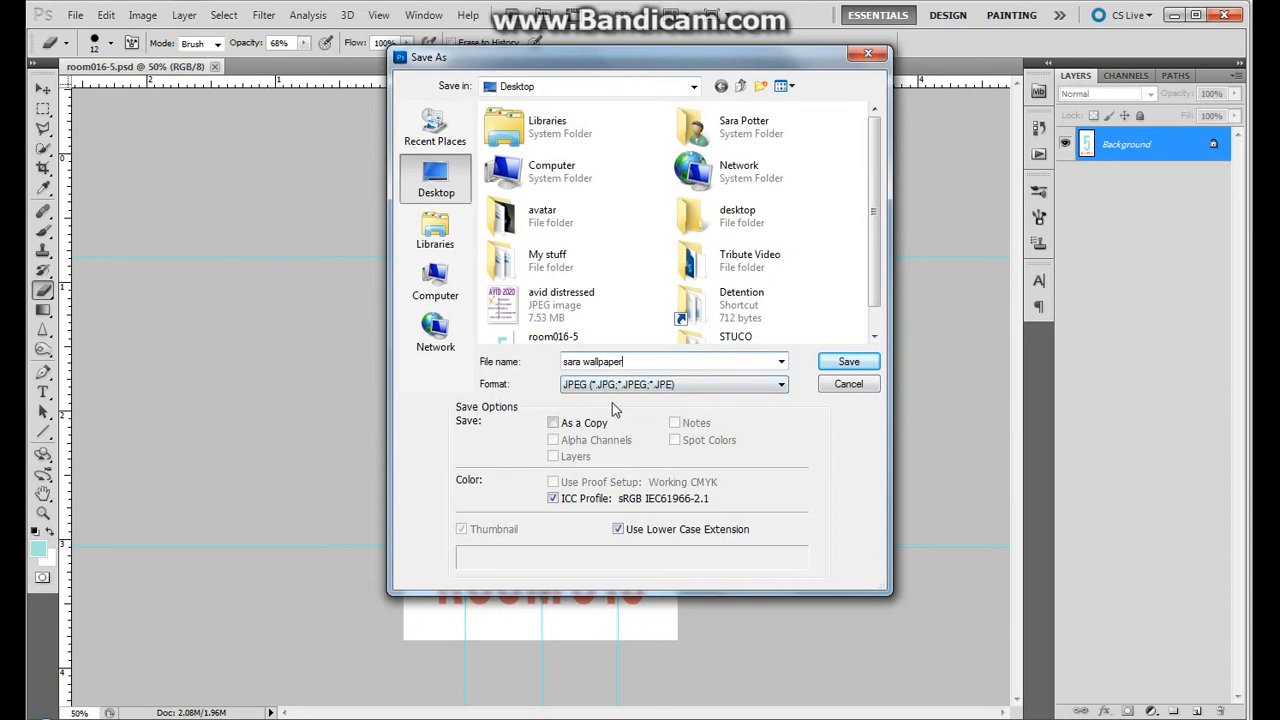
Save as a Maximum (12) quality JPEG and reveal sara wallpaper.jpg on the desktop.
left_click(848, 360)
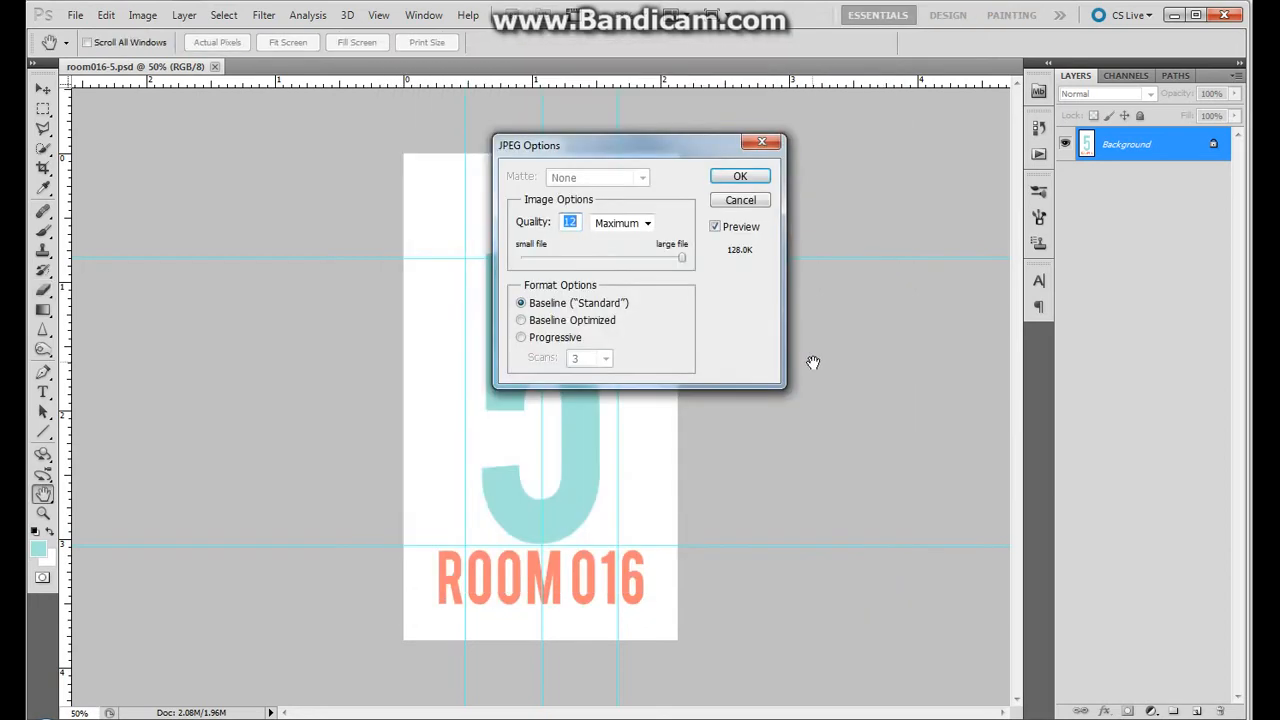
mouse_move(472, 62)
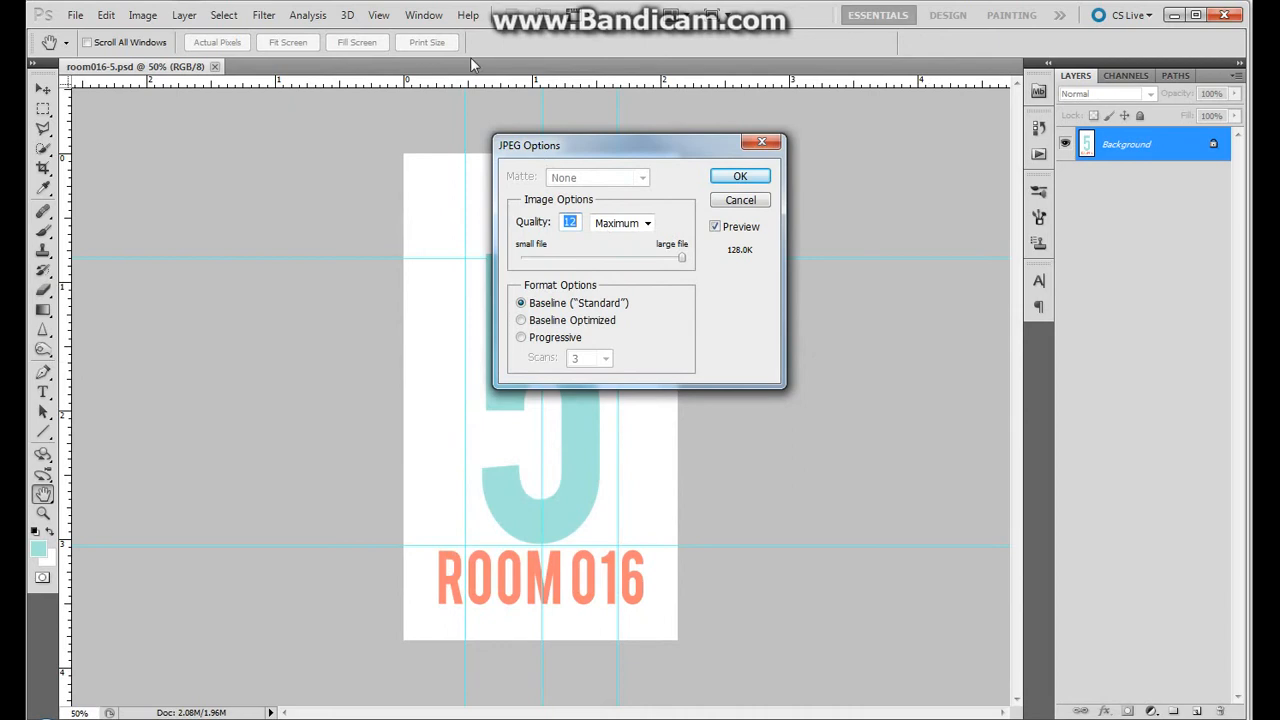
mouse_move(544, 228)
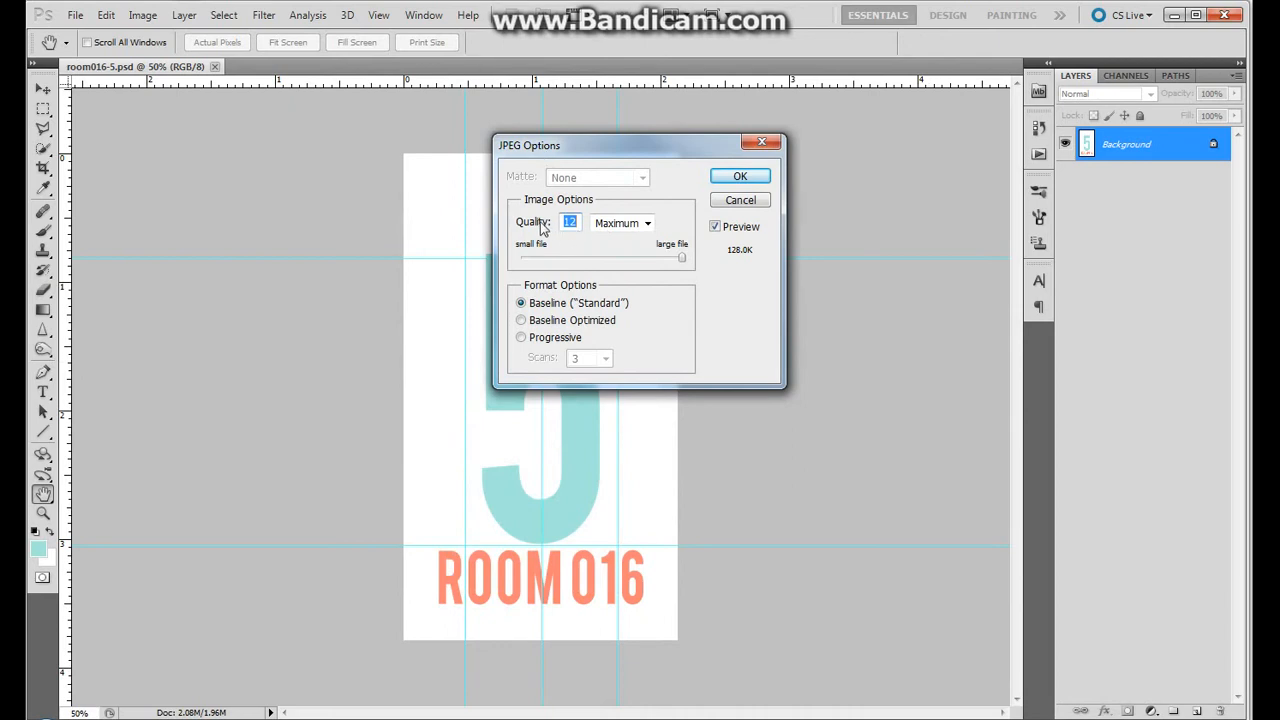
mouse_move(688, 264)
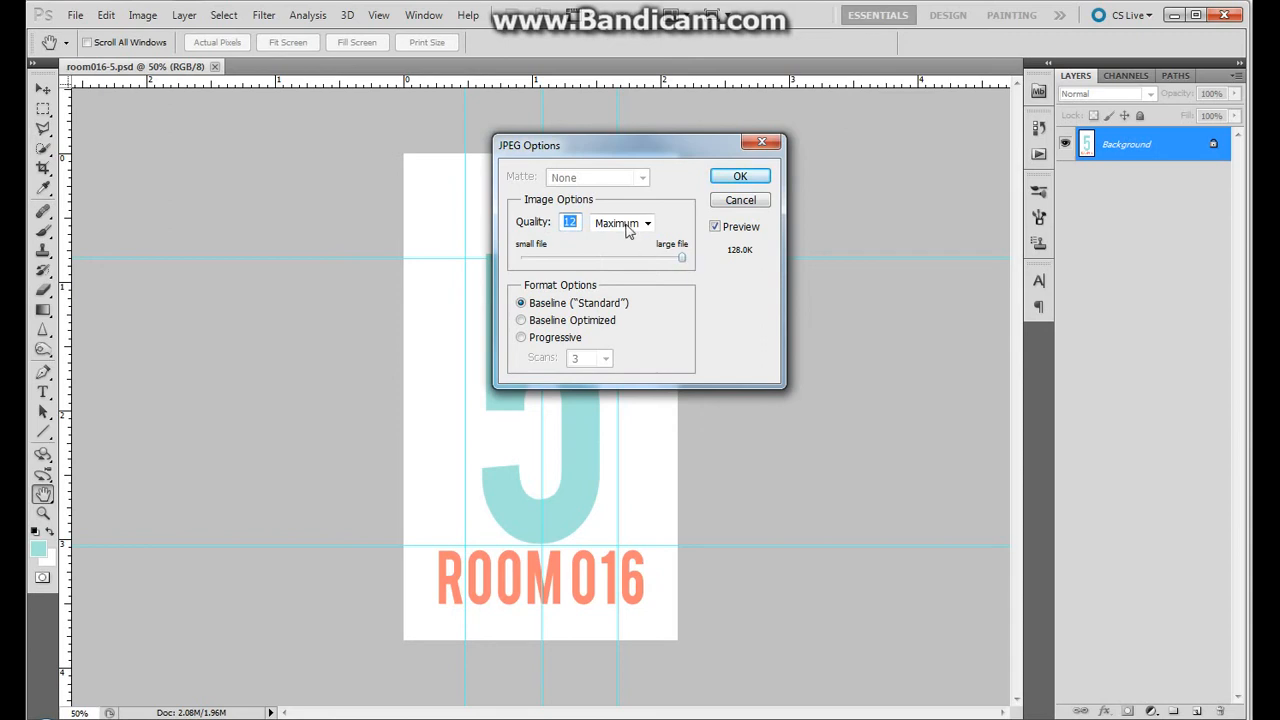
left_click(648, 224)
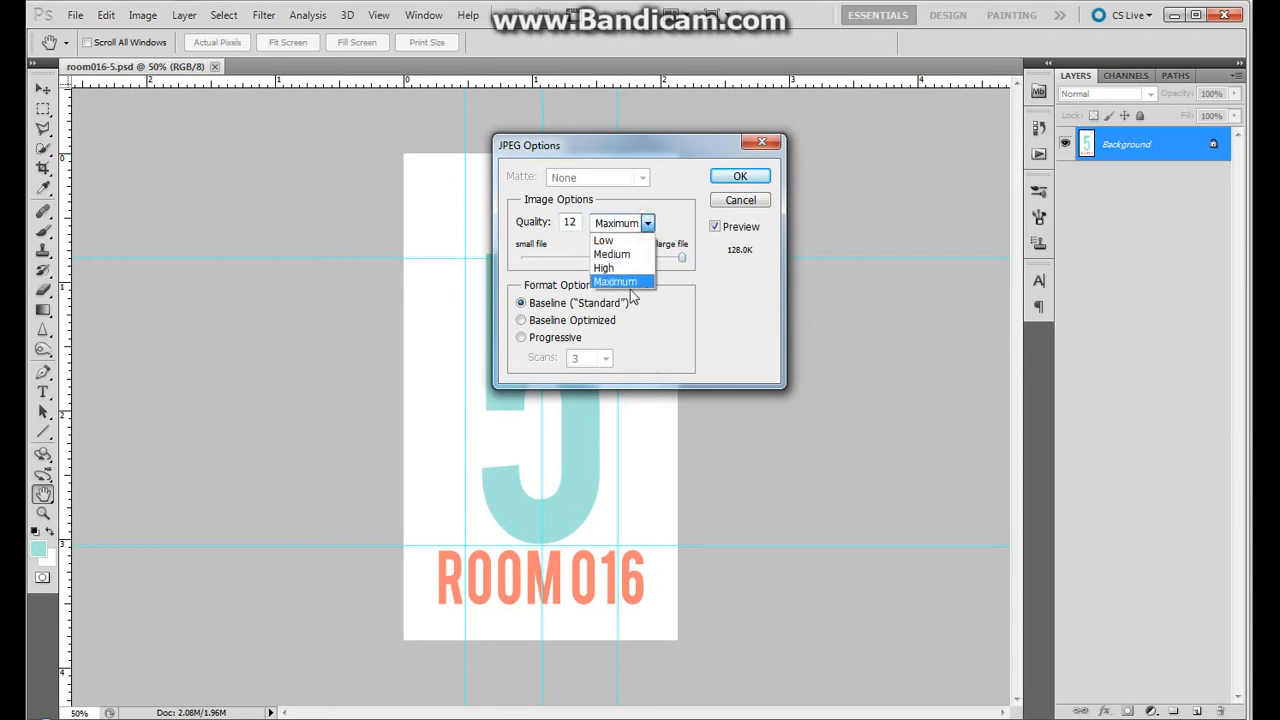
left_click(616, 280)
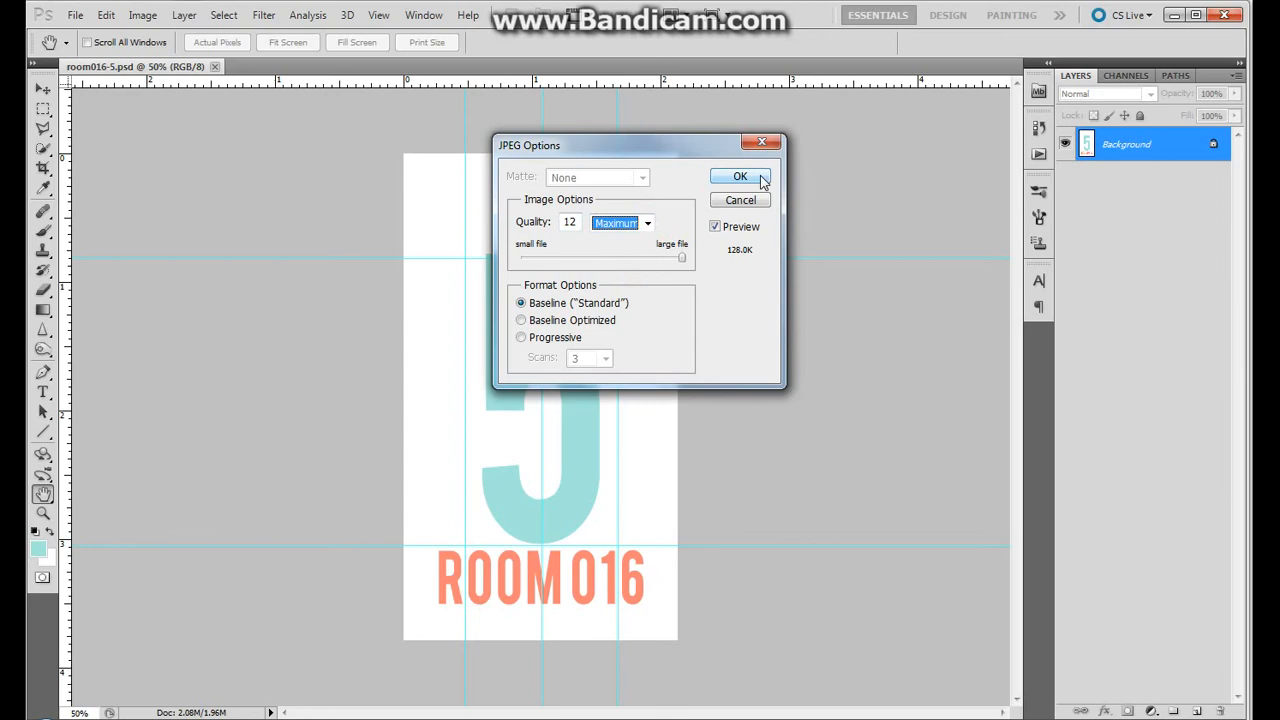
left_click(740, 176)
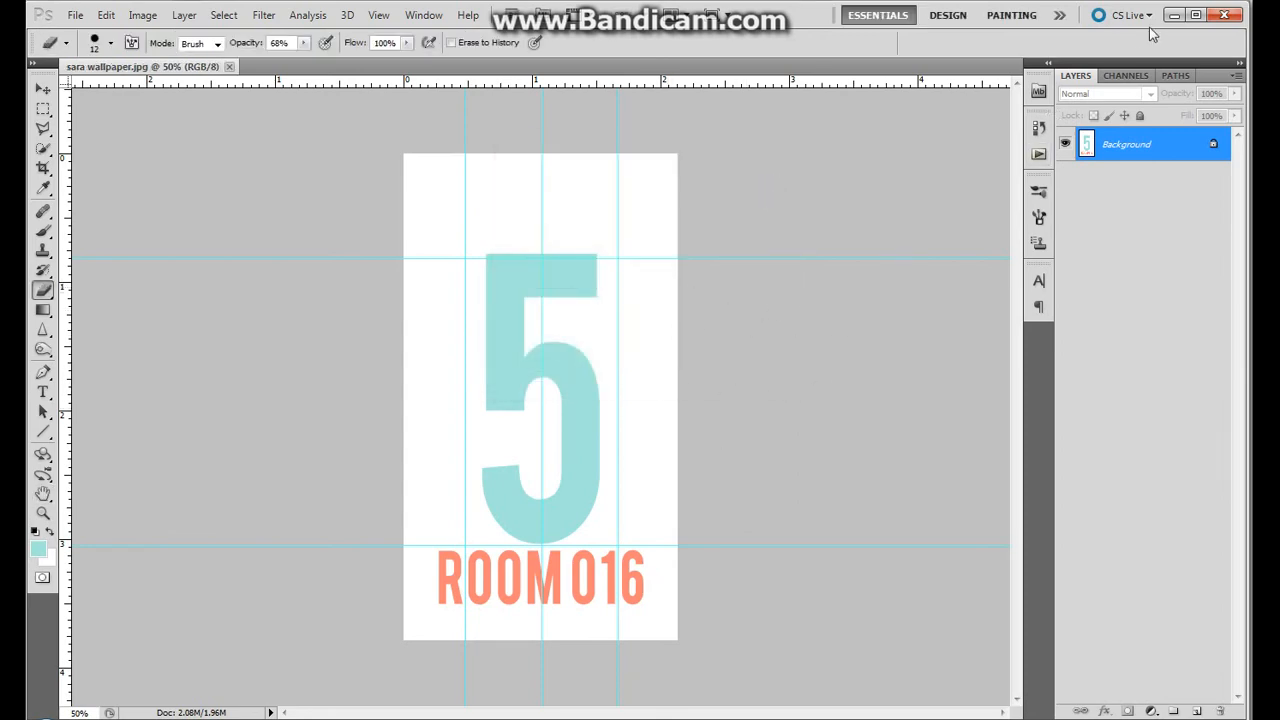
left_click(1196, 14)
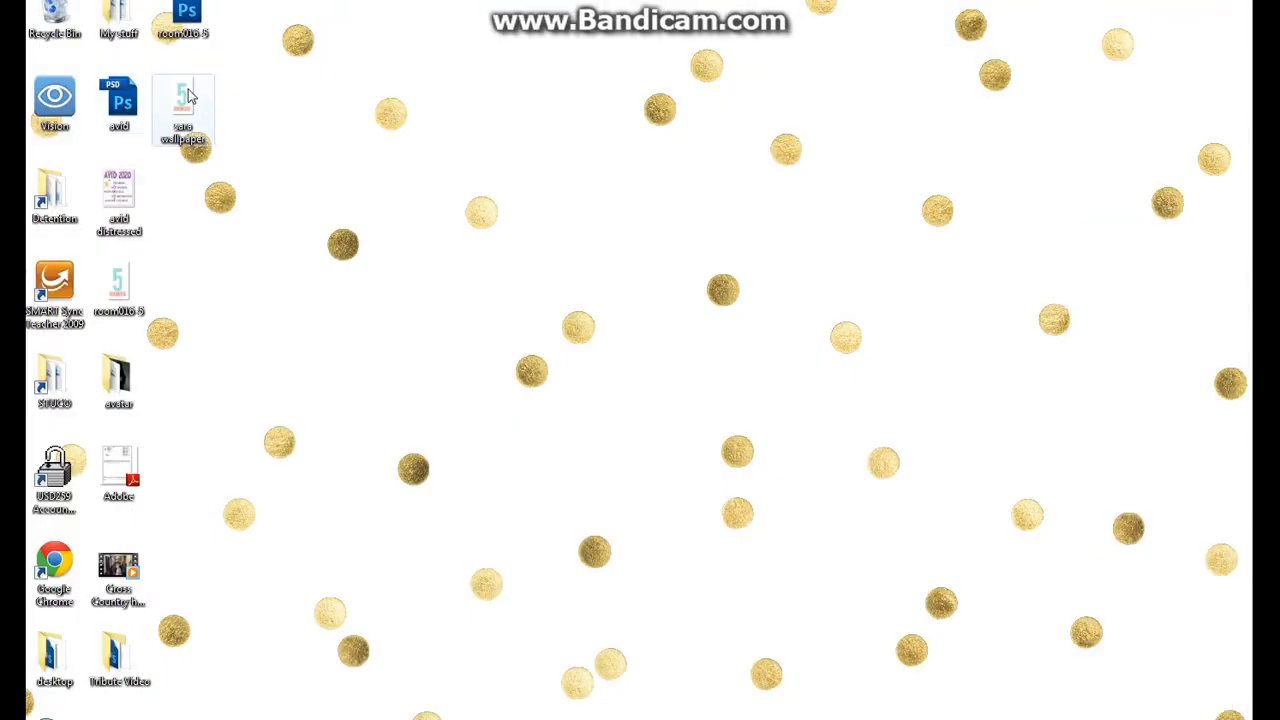